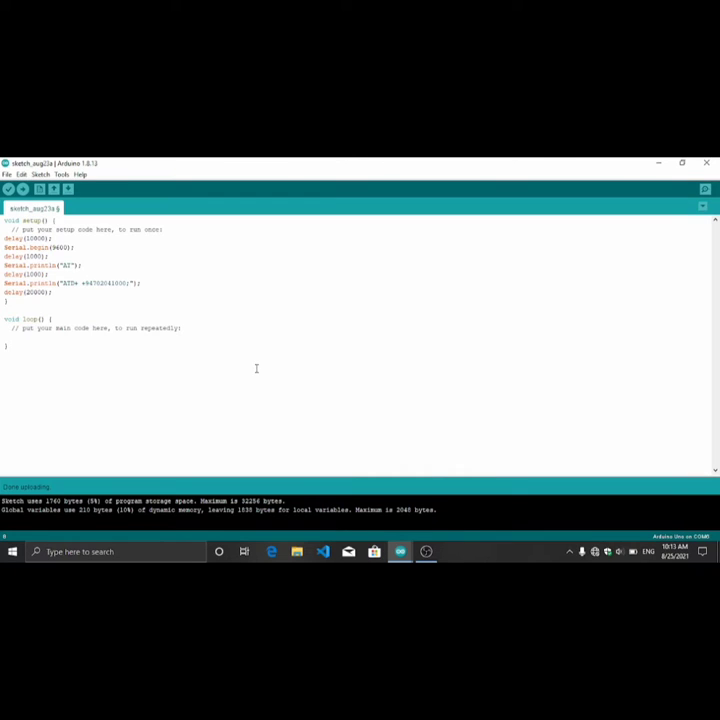
mouse_move(218, 362)
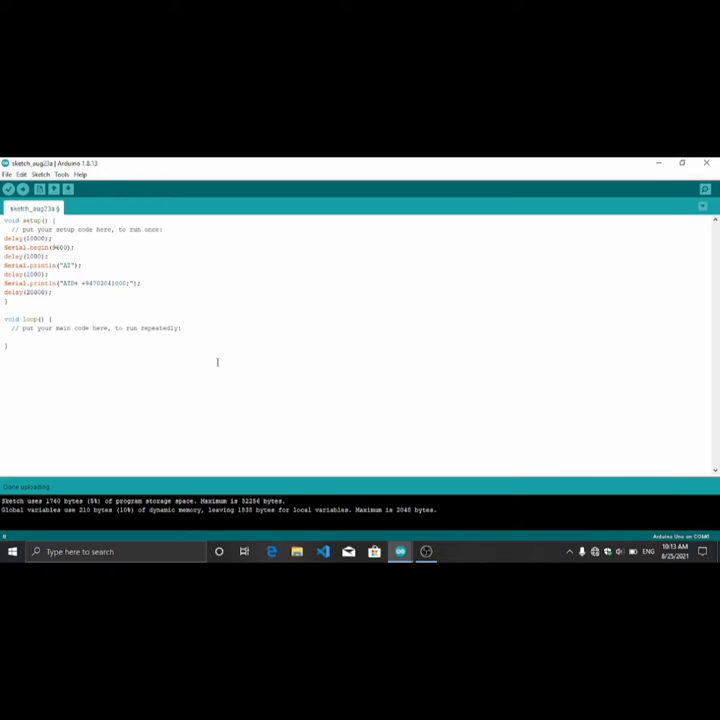